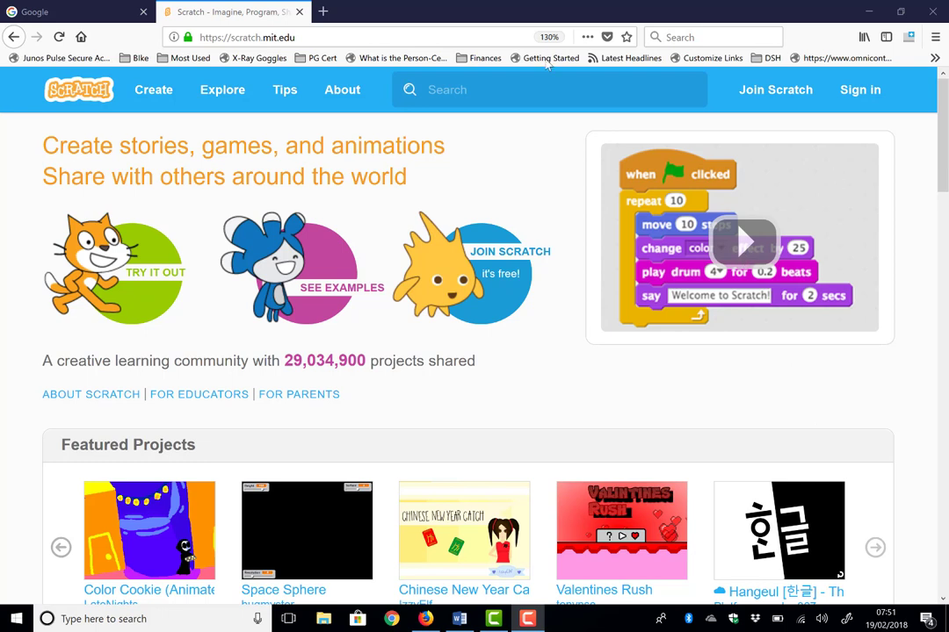
Search the Scratch site for 'dmaidens' to list that user's projects.
{"action": "left_click", "coordinate": [548, 89]}
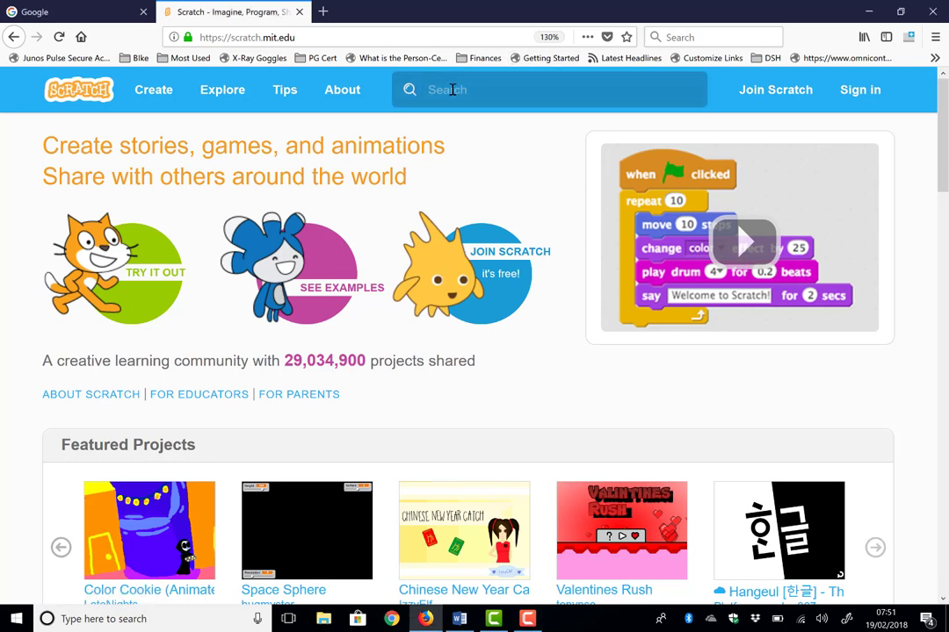
{"action": "type", "text": "dmaidens"}
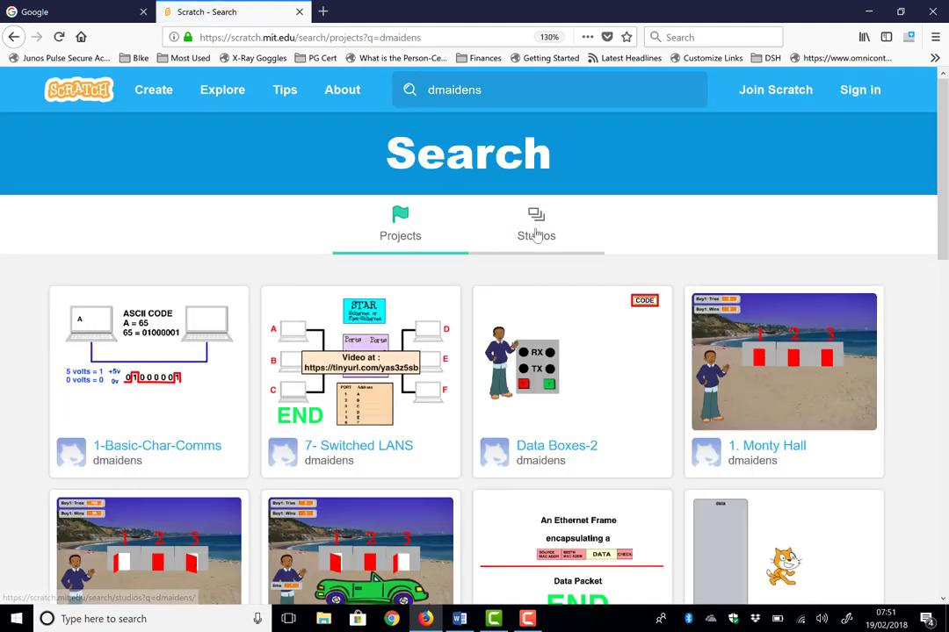
Open the Traffic Lights studio by dmaidens from the search results.
{"action": "left_click", "coordinate": [535, 225]}
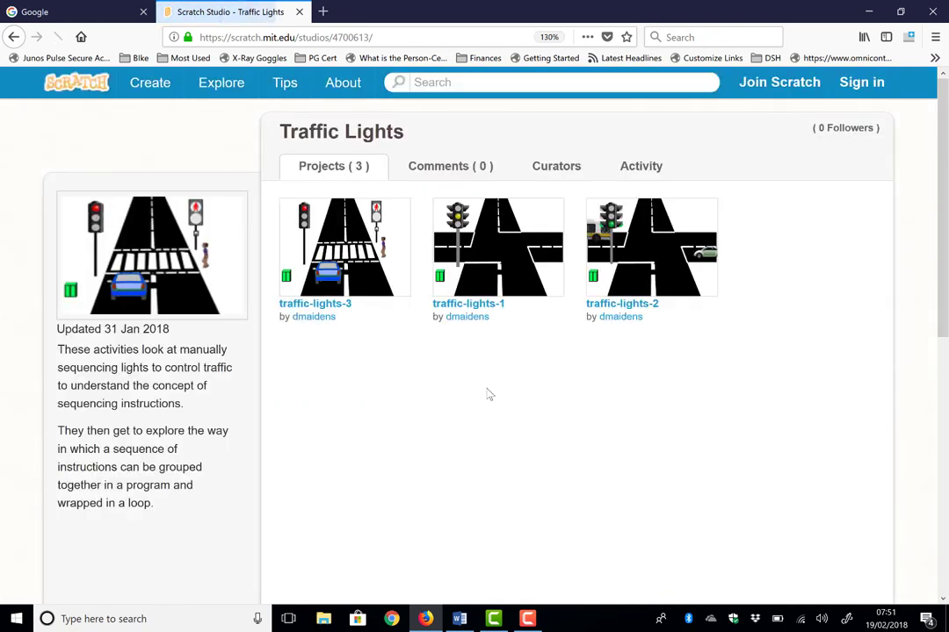
{"action": "mouse_move", "coordinate": [497, 293]}
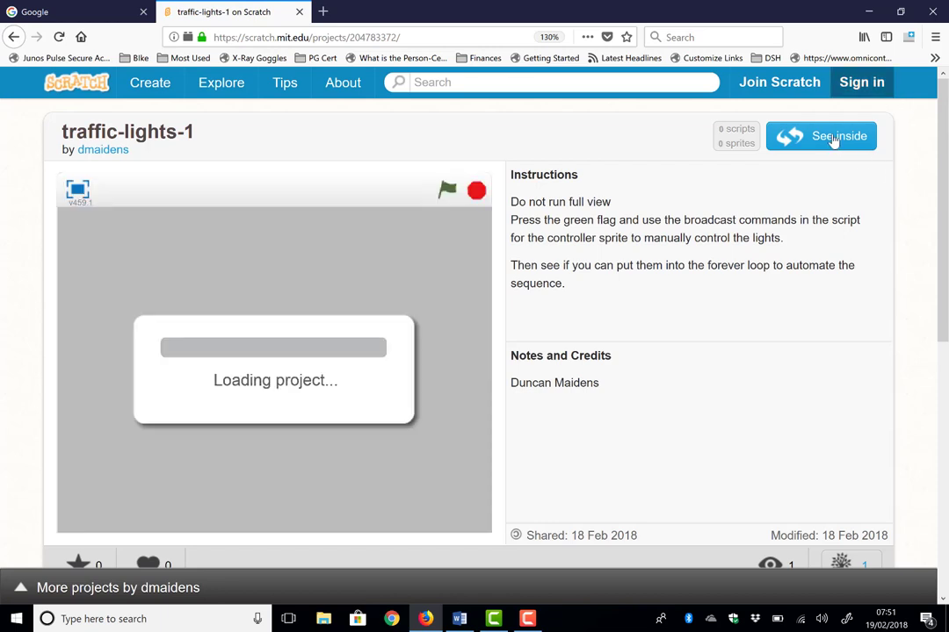
Open traffic-lights-1 in the editor and show its instructions on the stage.
{"action": "left_click", "coordinate": [820, 137]}
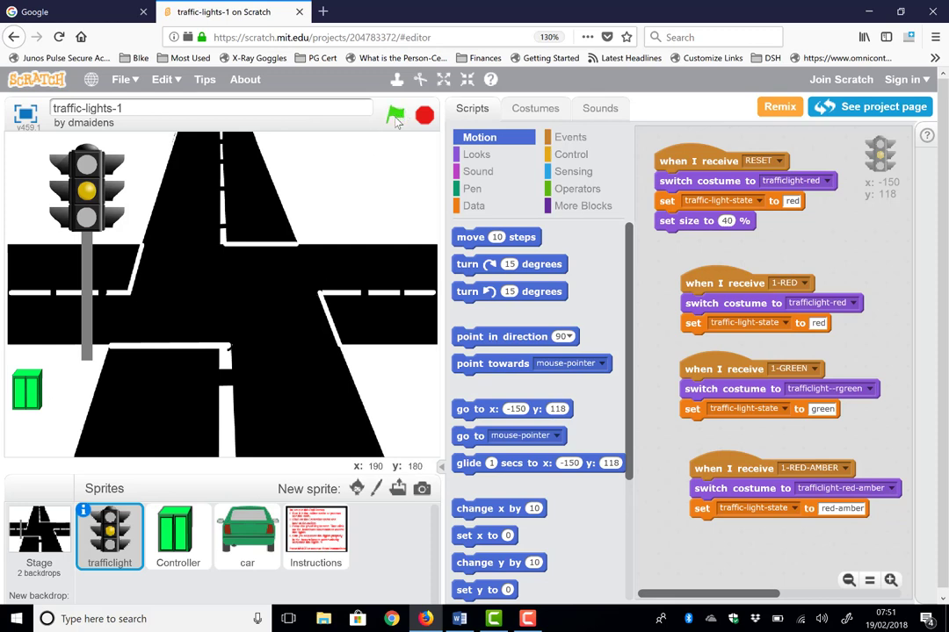
{"action": "left_click", "coordinate": [393, 116]}
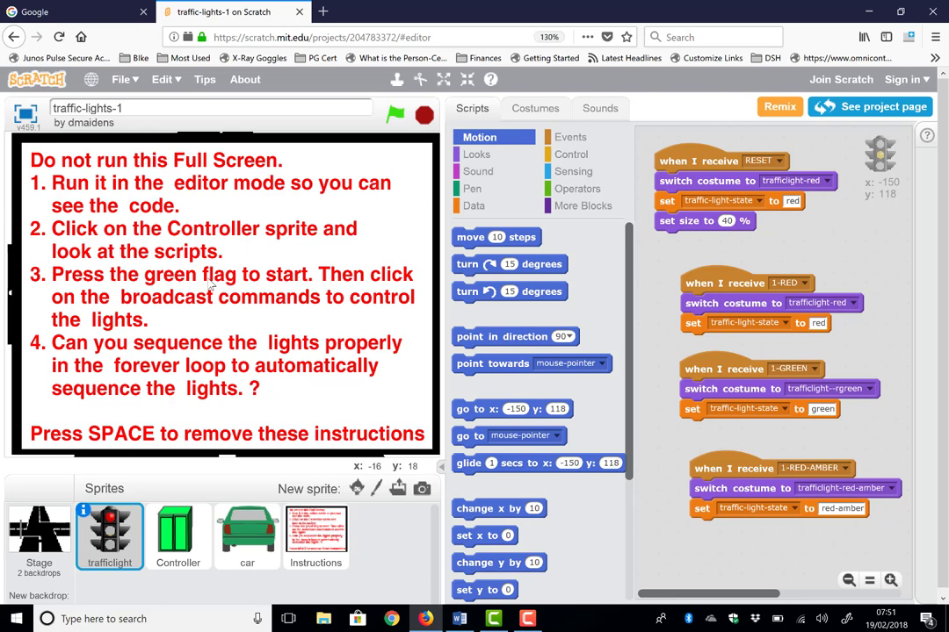
{"action": "mouse_move", "coordinate": [18, 214]}
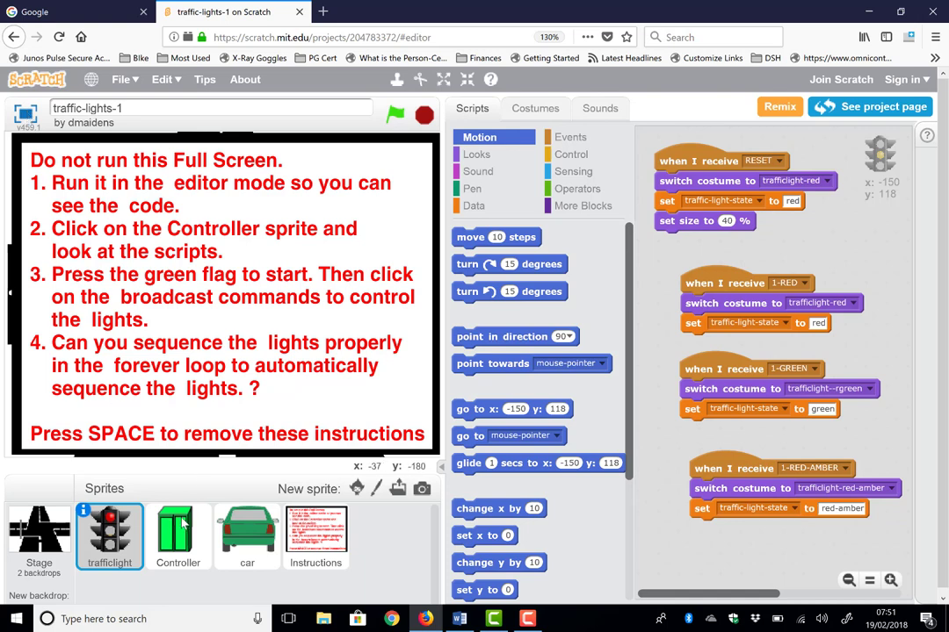
Select the Controller sprite to show its broadcast scripts.
{"action": "left_click", "coordinate": [178, 536]}
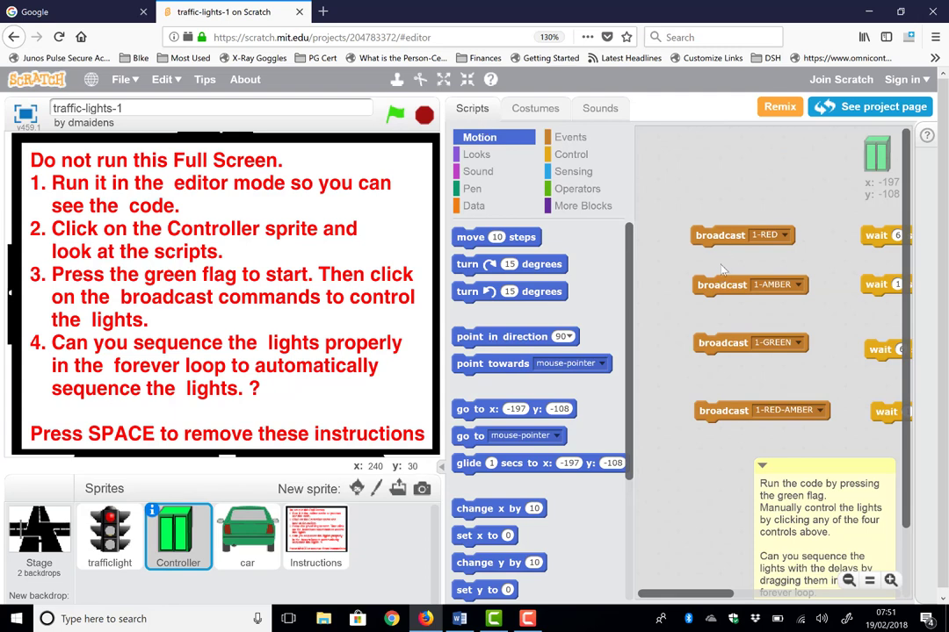
{"action": "mouse_move", "coordinate": [733, 370]}
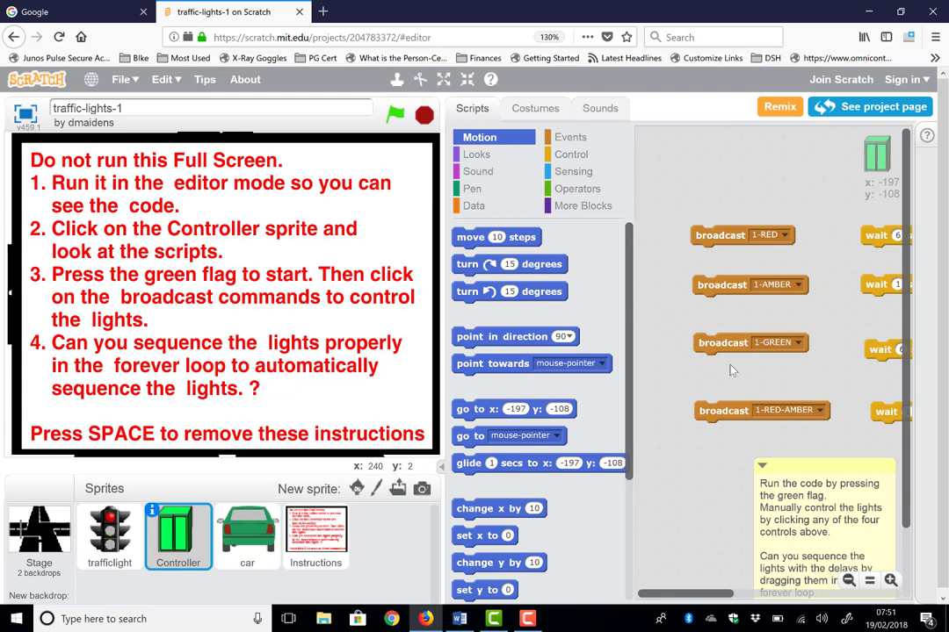
{"action": "mouse_move", "coordinate": [425, 197]}
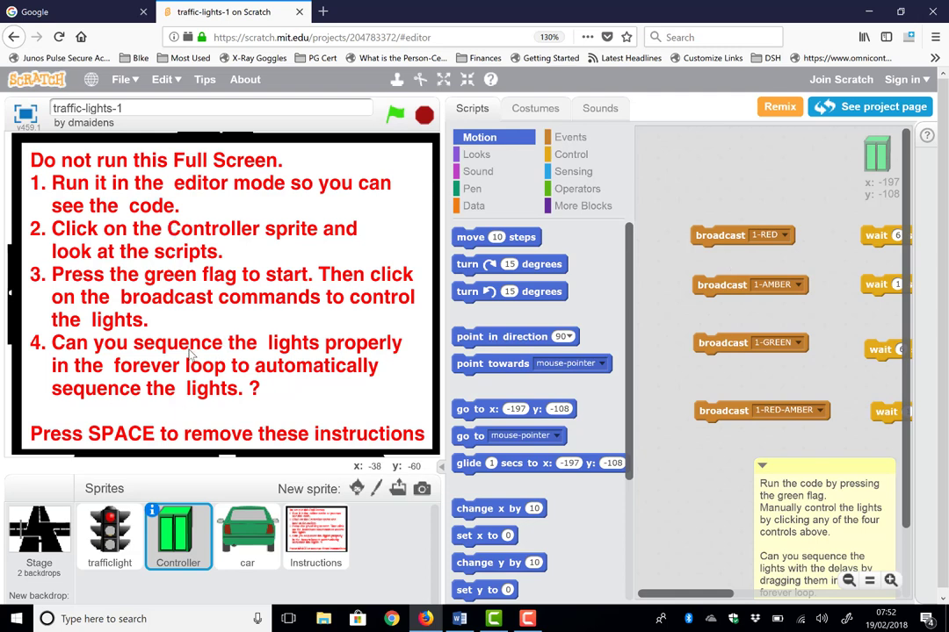
Hide the instructions with Space and send the 1-GREEN broadcast to test the light.
{"action": "key", "text": "space"}
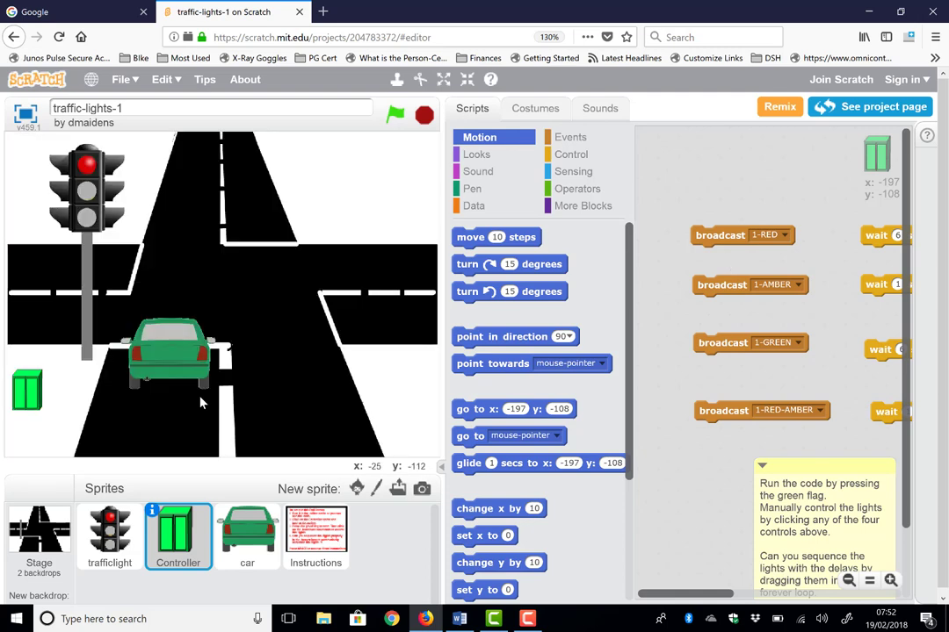
{"action": "mouse_move", "coordinate": [443, 466]}
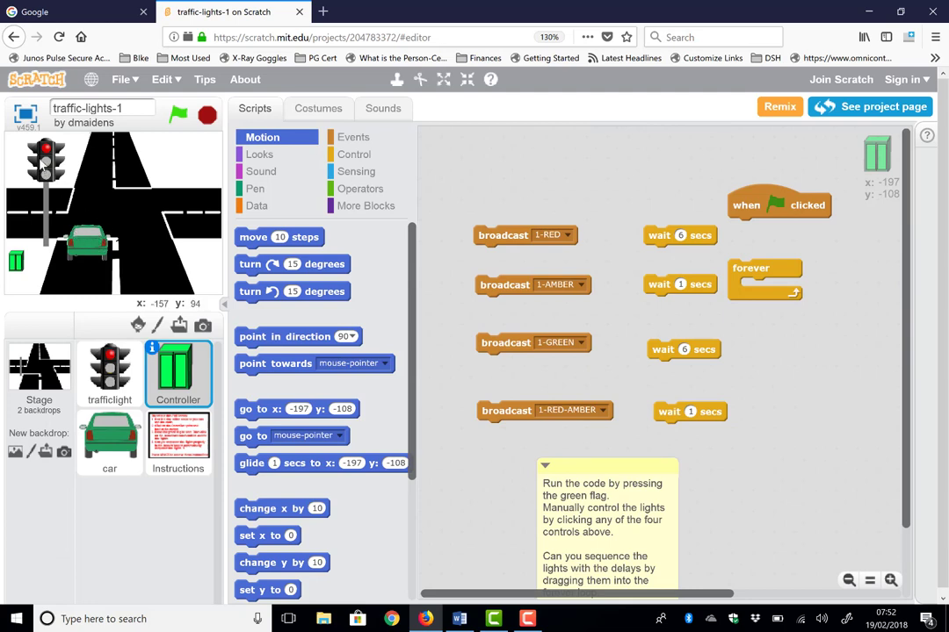
{"action": "mouse_move", "coordinate": [461, 258]}
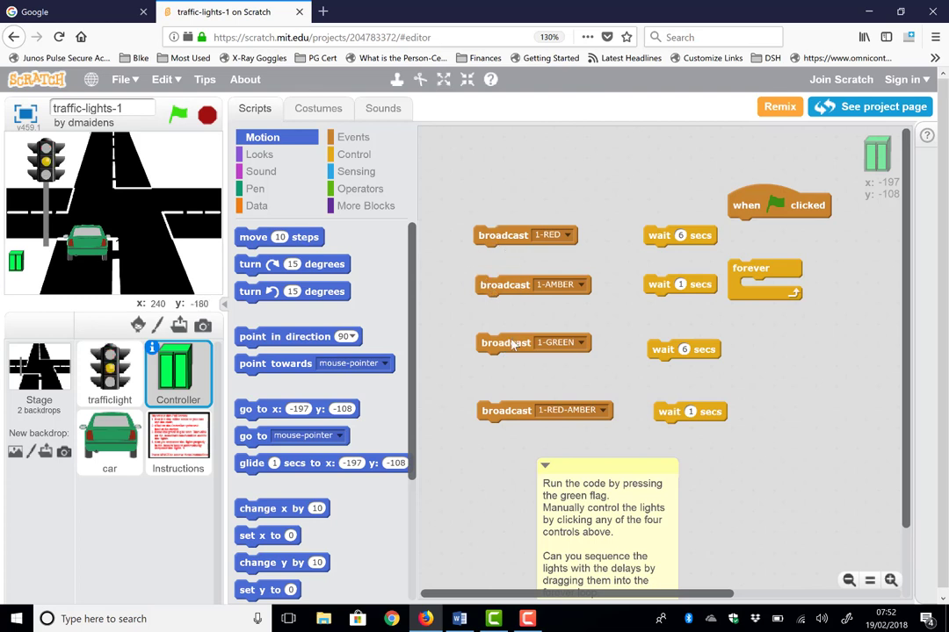
{"action": "left_click", "coordinate": [506, 342]}
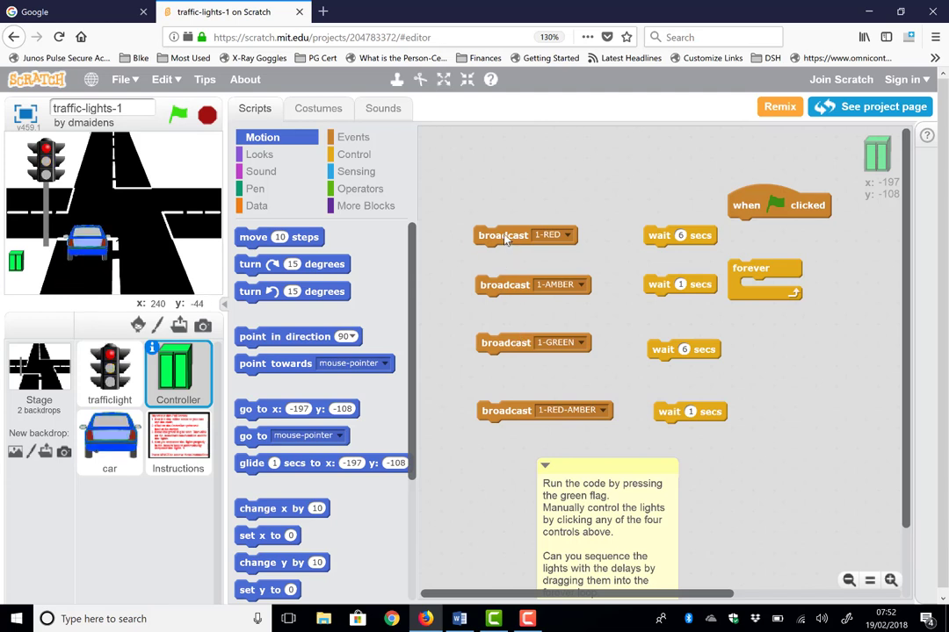
{"action": "mouse_move", "coordinate": [132, 263]}
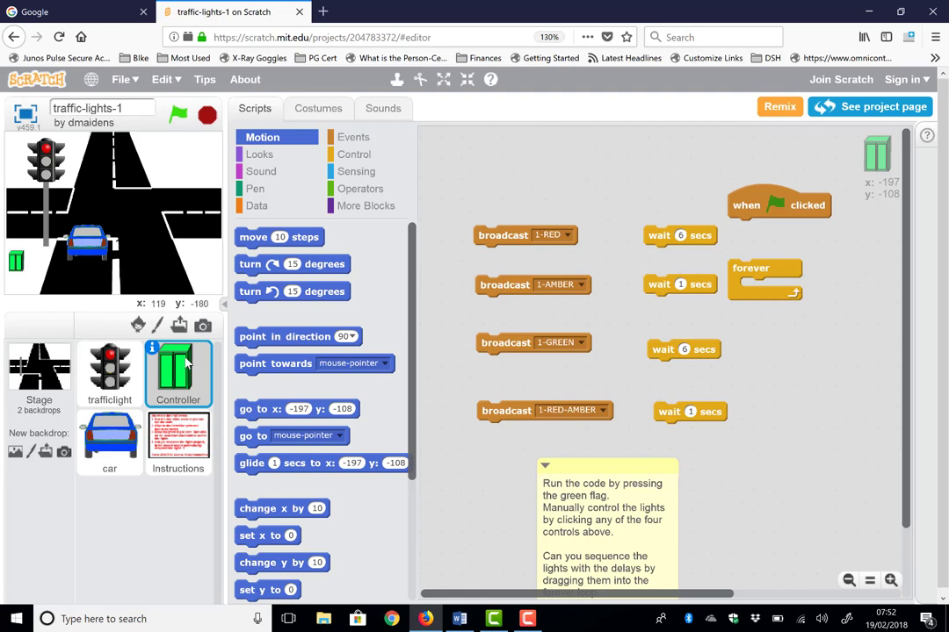
{"action": "mouse_move", "coordinate": [185, 369]}
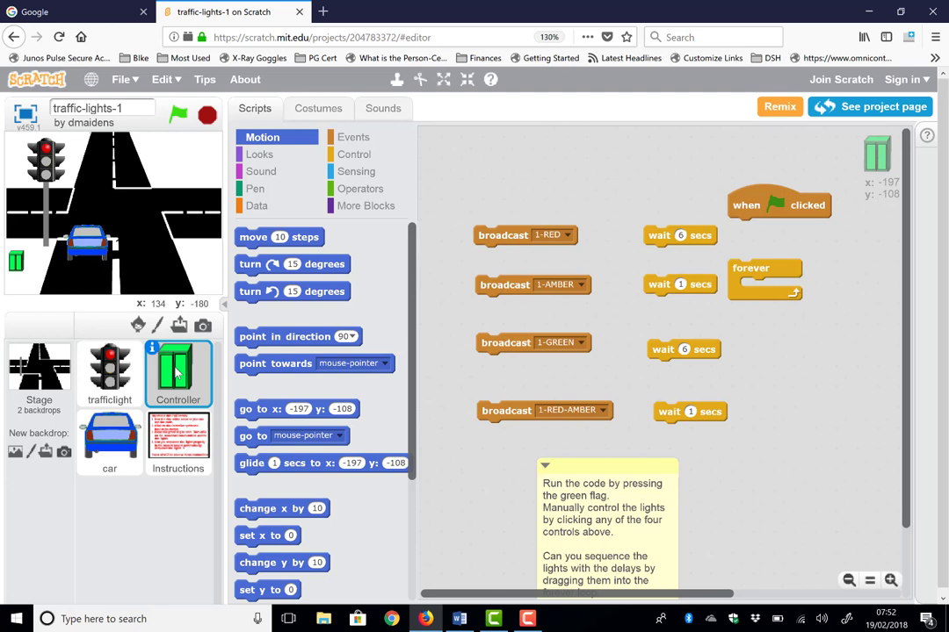
{"action": "mouse_move", "coordinate": [505, 237]}
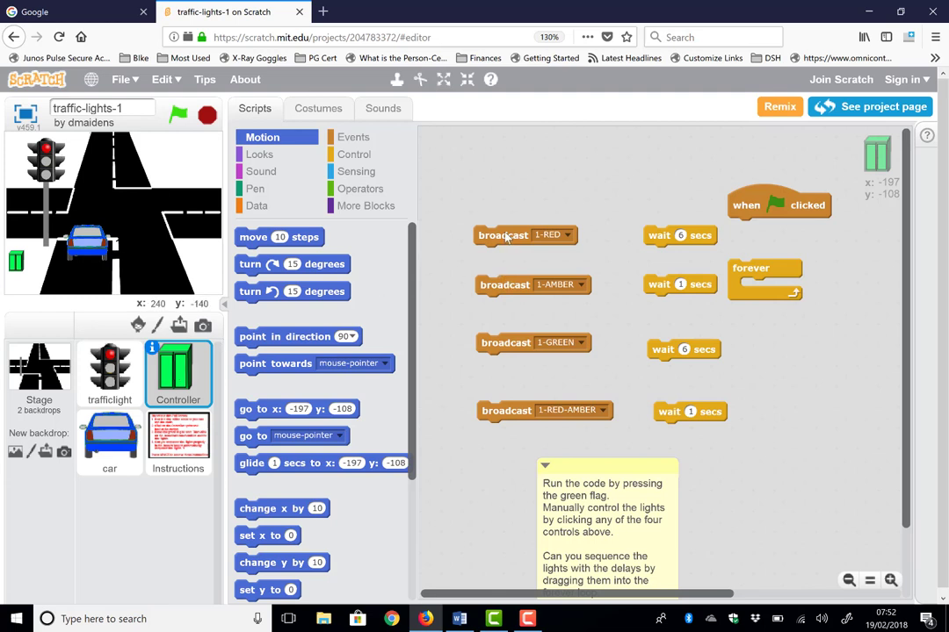
{"action": "mouse_move", "coordinate": [506, 342]}
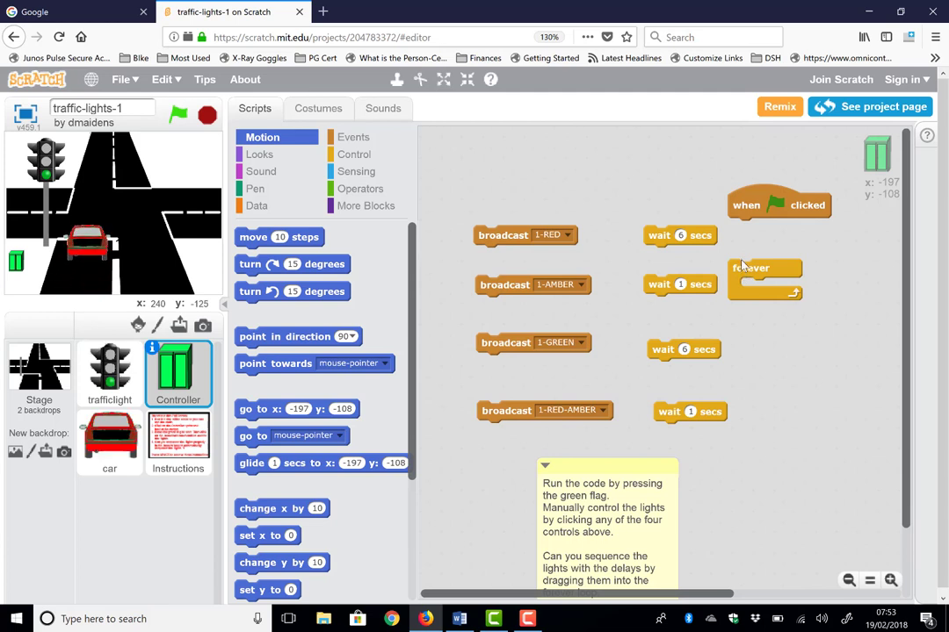
Attach a forever loop under the green-flag script holding broadcast 1-RED, wait, broadcast 1-RED-AMBER, wait.
{"action": "left_click_drag", "start_coordinate": [765, 267], "coordinate": [764, 227]}
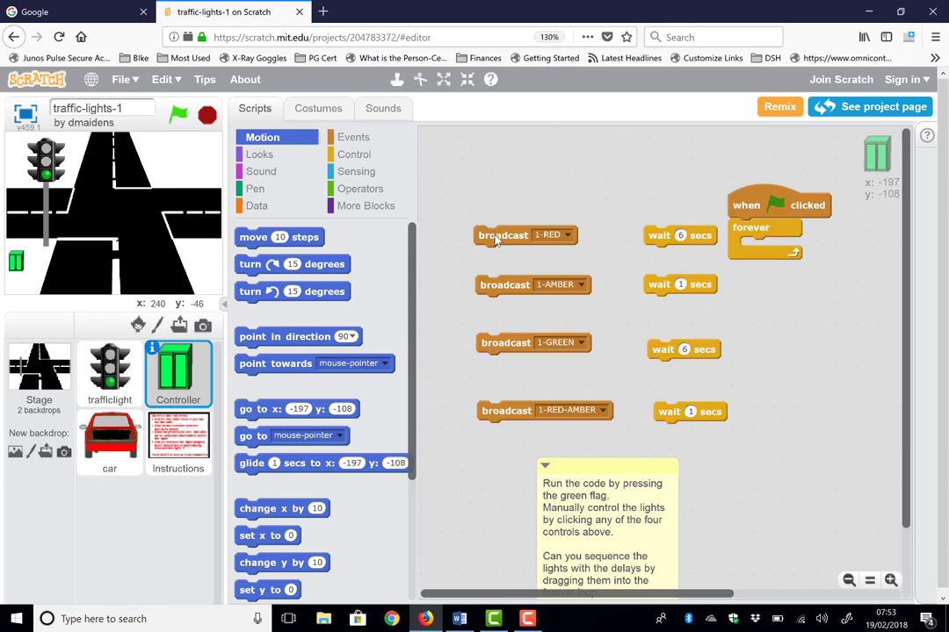
{"action": "left_click_drag", "start_coordinate": [502, 235], "coordinate": [770, 246]}
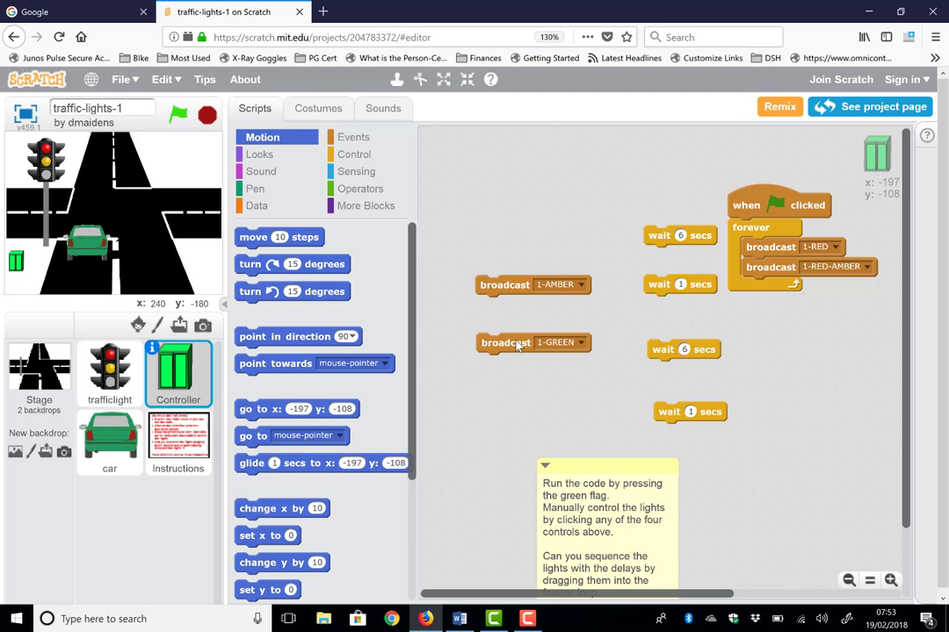
{"action": "left_click", "coordinate": [506, 343]}
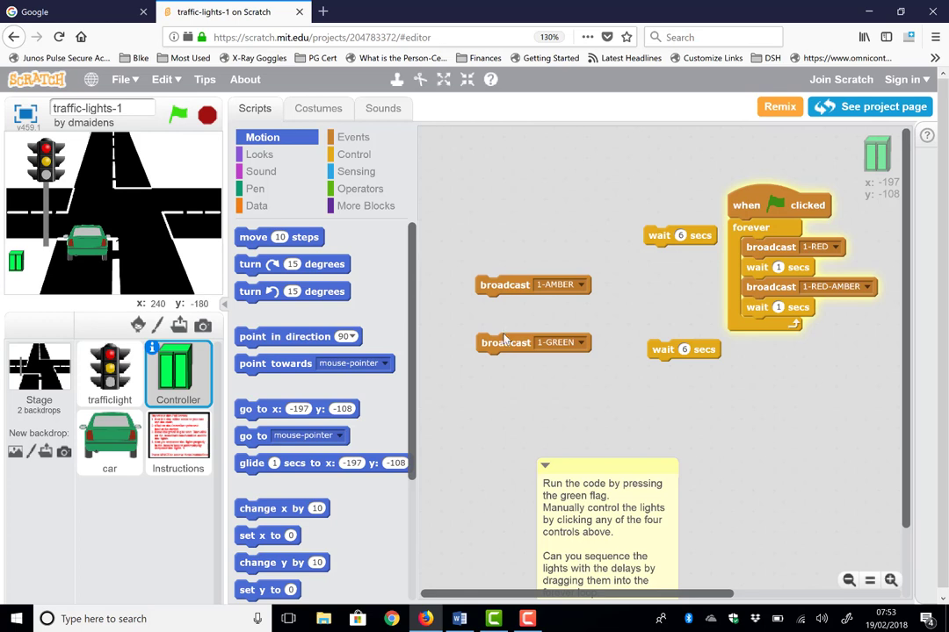
Add broadcast 1-GREEN with a wait and broadcast 1-AMBER to the end of the forever loop.
{"action": "left_click_drag", "start_coordinate": [506, 343], "coordinate": [770, 325]}
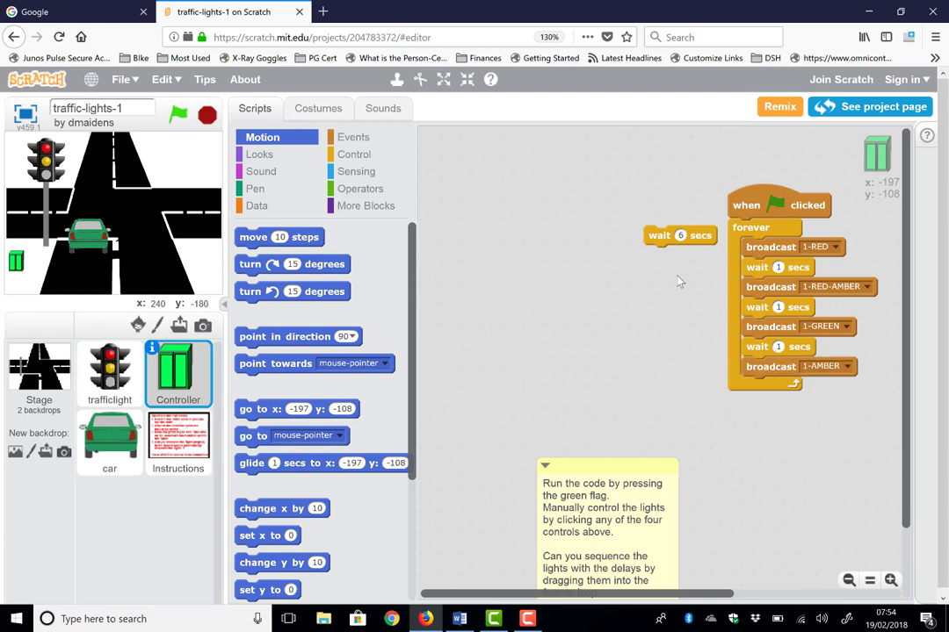
{"action": "left_click_drag", "start_coordinate": [681, 235], "coordinate": [773, 376]}
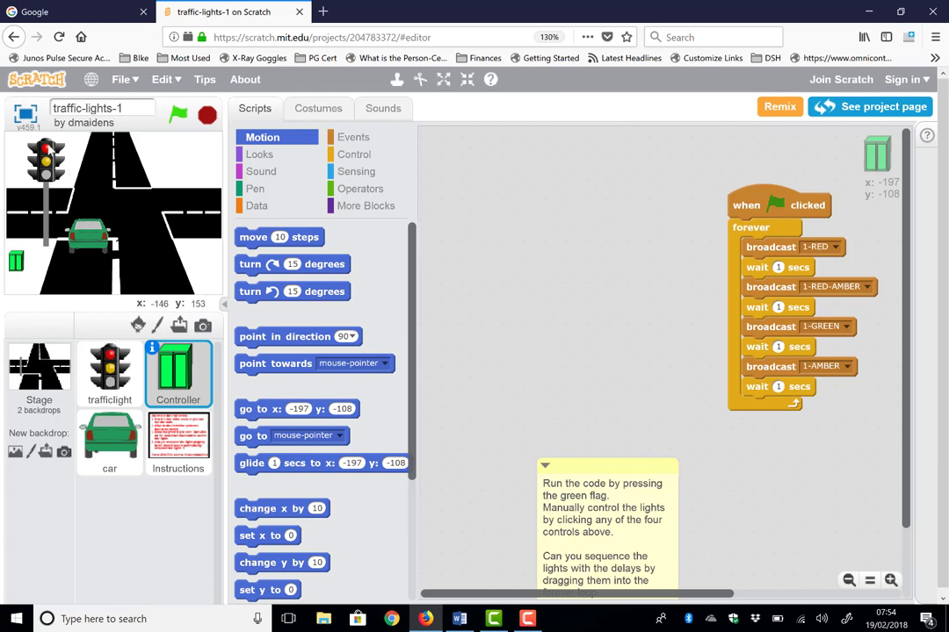
{"action": "mouse_move", "coordinate": [659, 202]}
{"action": "type", "text": "3"}
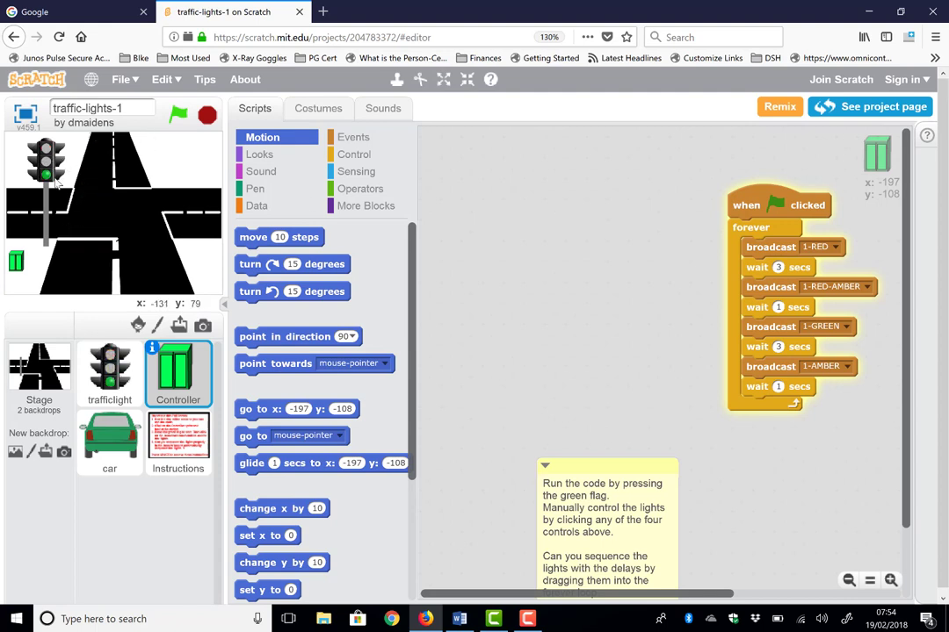
Run the project with the green flag to test the automatic light sequence.
{"action": "left_click", "coordinate": [45, 174]}
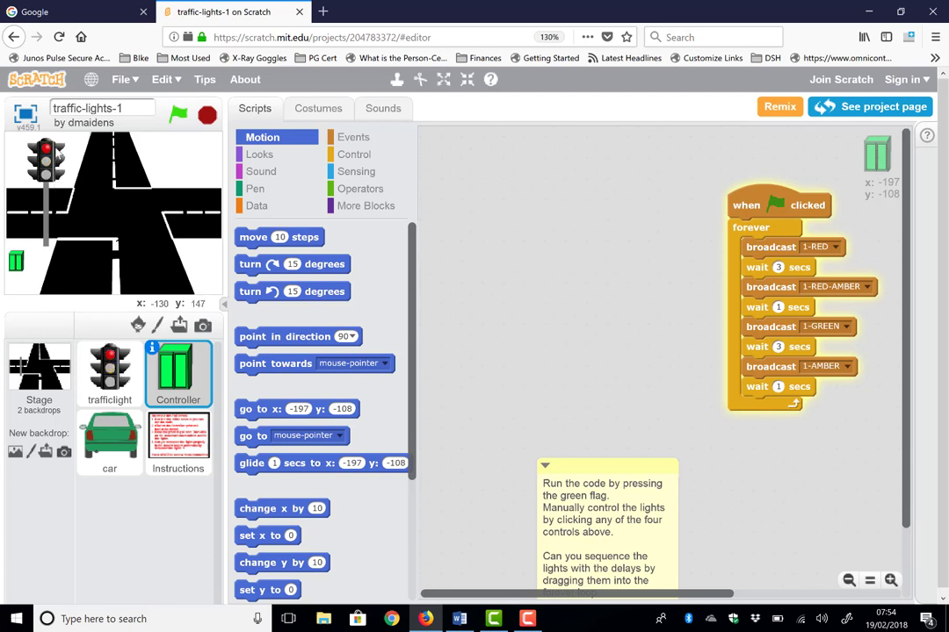